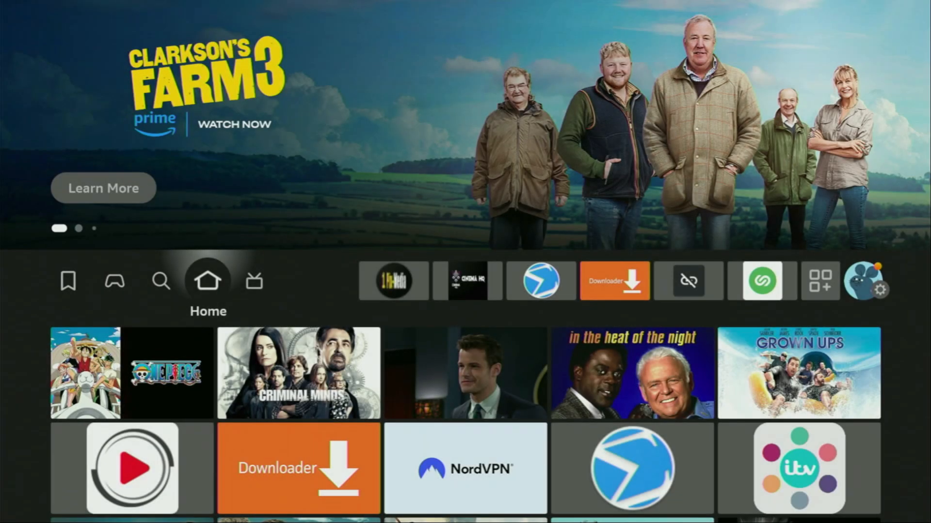
# Search for an app by entering letters in the Fire TV search
pyautogui.click(161, 280)
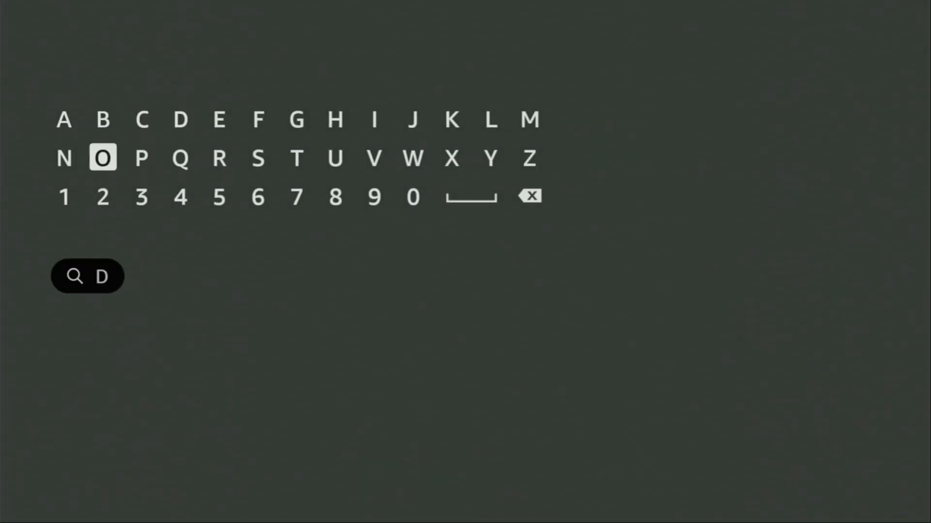
pyautogui.click(102, 158)
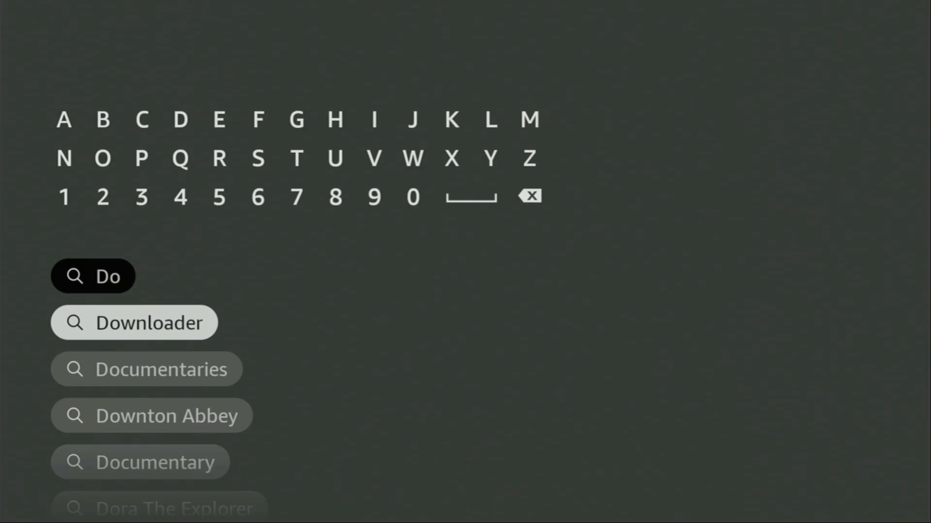
pyautogui.click(134, 322)
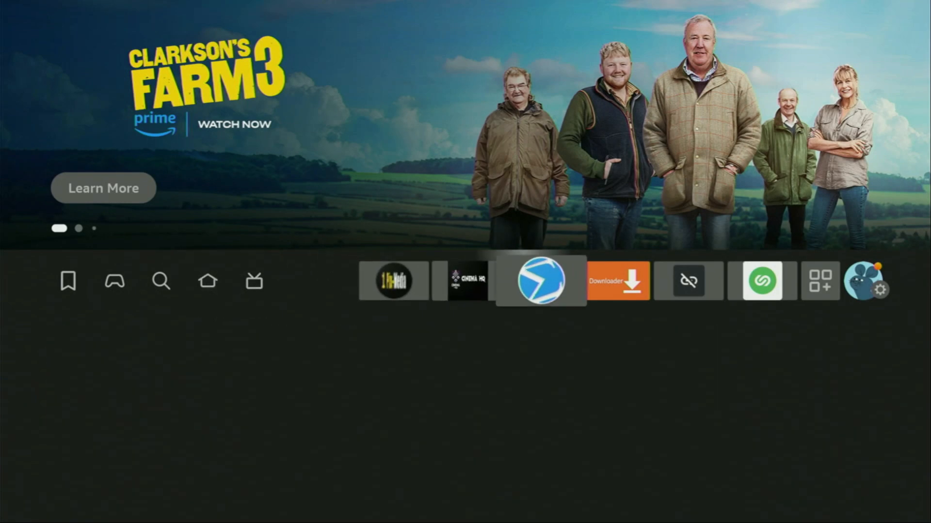
# Open My Fire TV settings and browse its options up to About
pyautogui.click(884, 291)
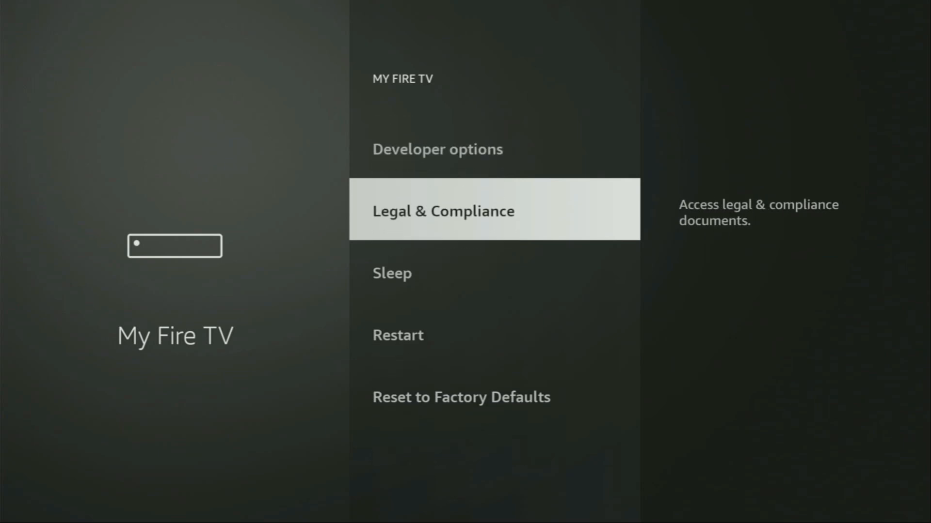
pyautogui.scroll(-3)
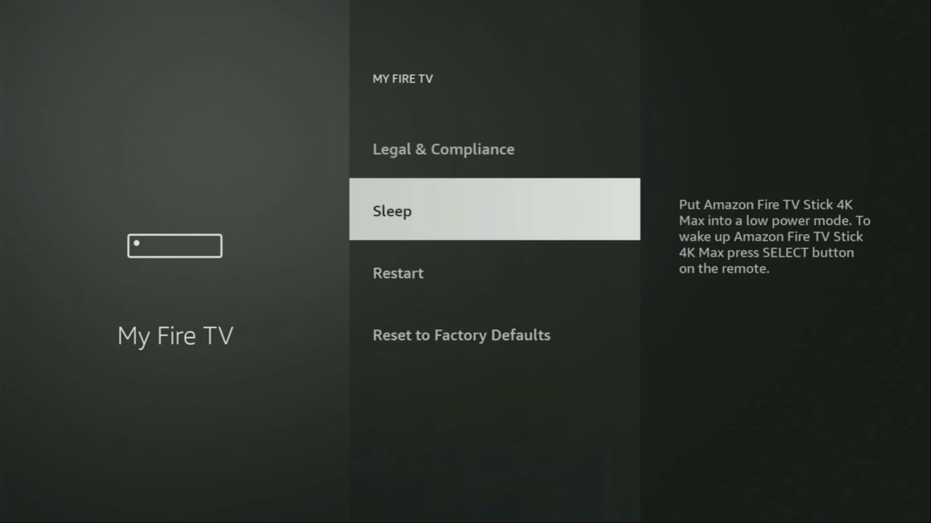
pyautogui.press('Down')
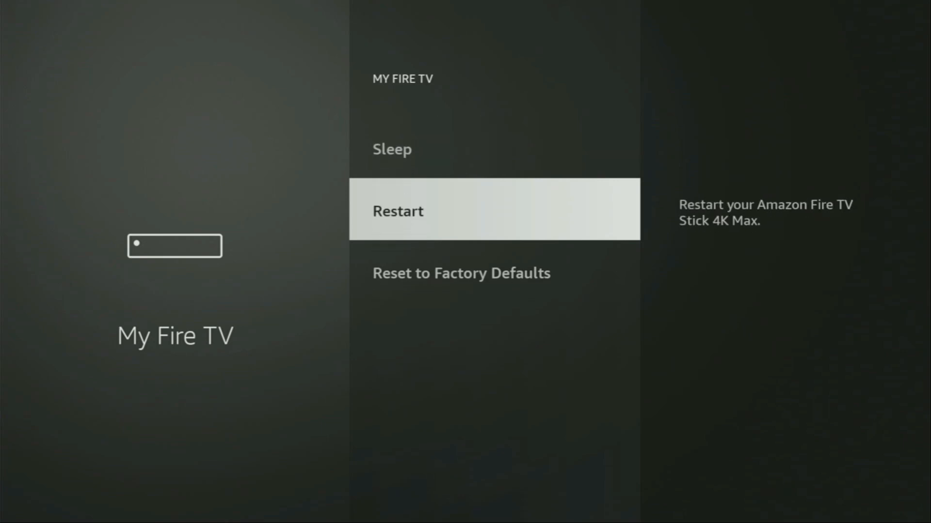
pyautogui.scroll(3)
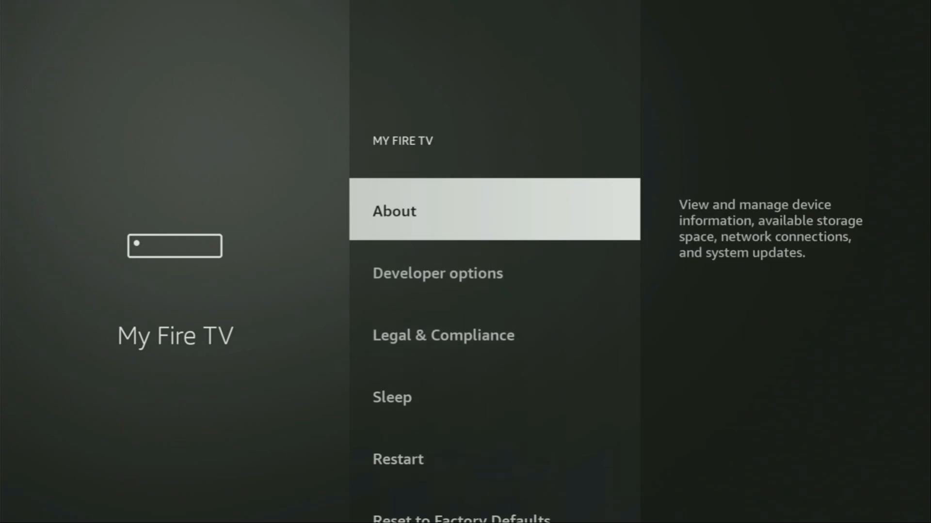
pyautogui.click(393, 210)
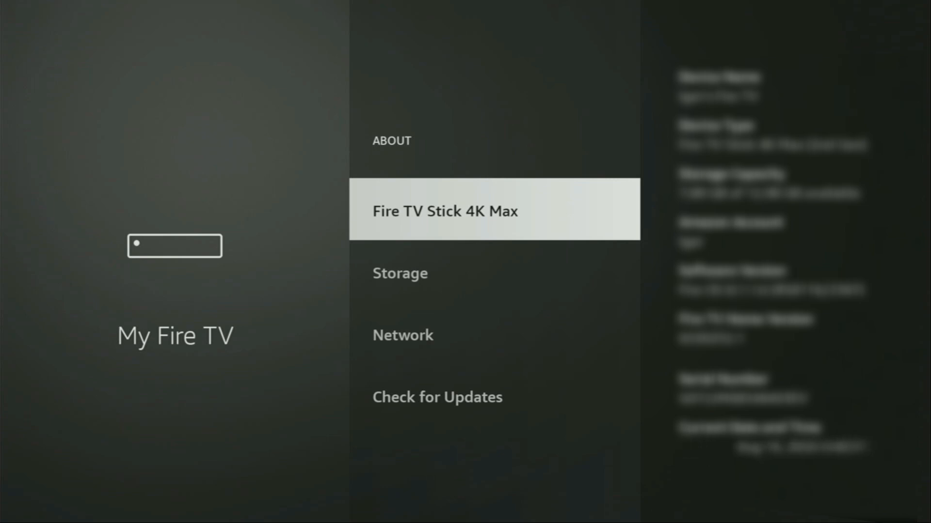
pyautogui.click(443, 211)
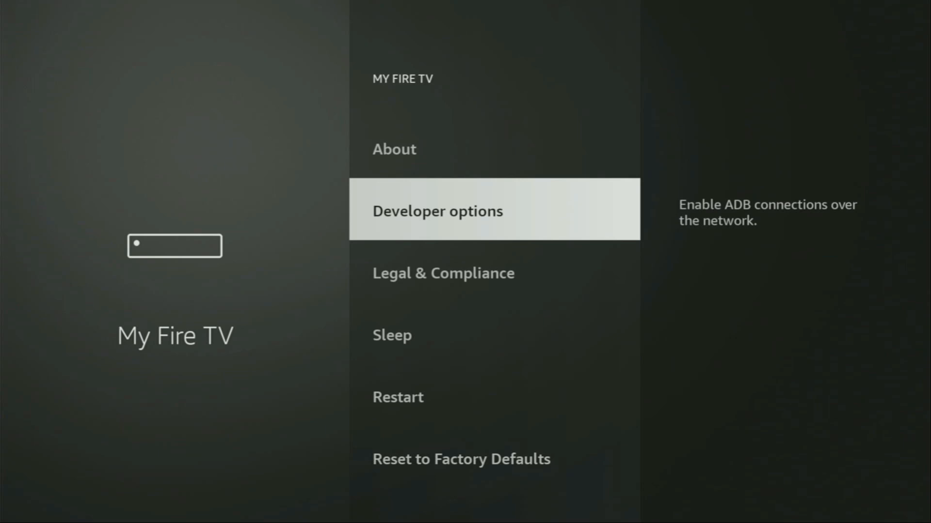
# Switch Downloader to ON under Install unknown apps
pyautogui.click(437, 210)
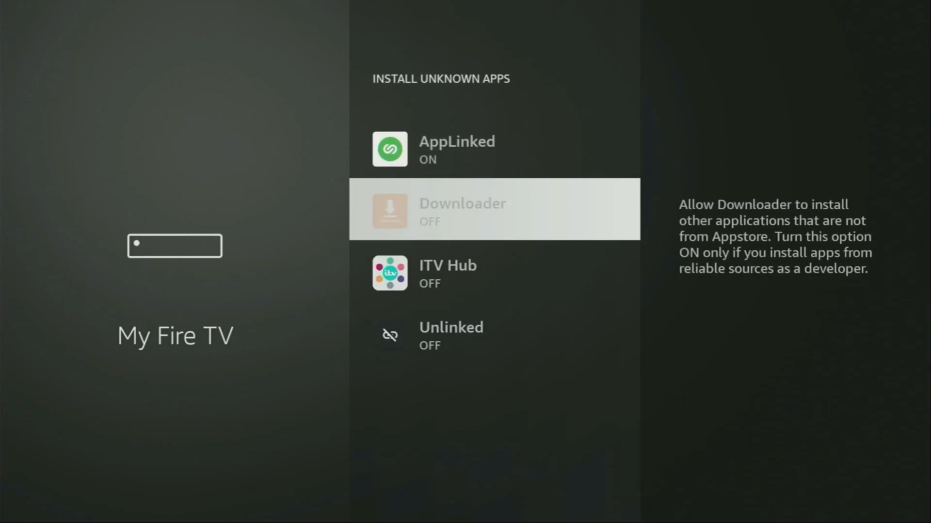
pyautogui.click(495, 210)
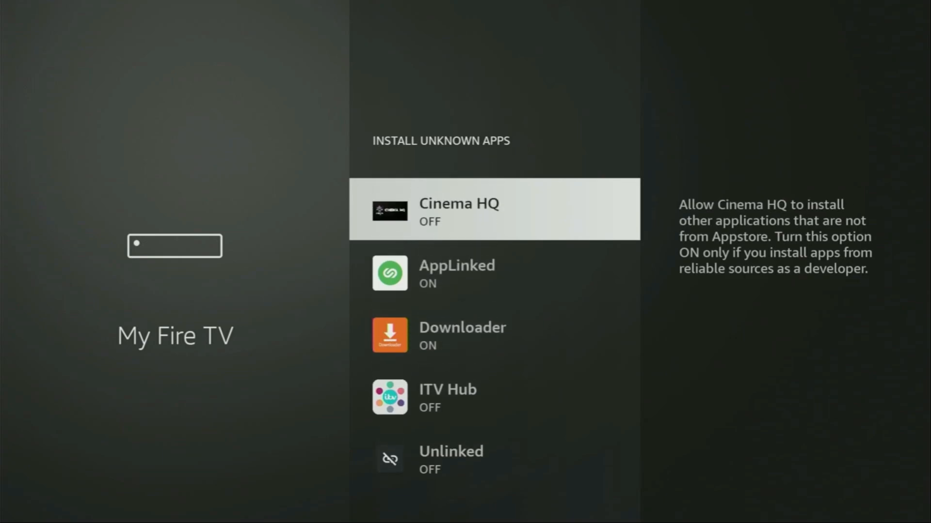
pyautogui.scroll(-3)
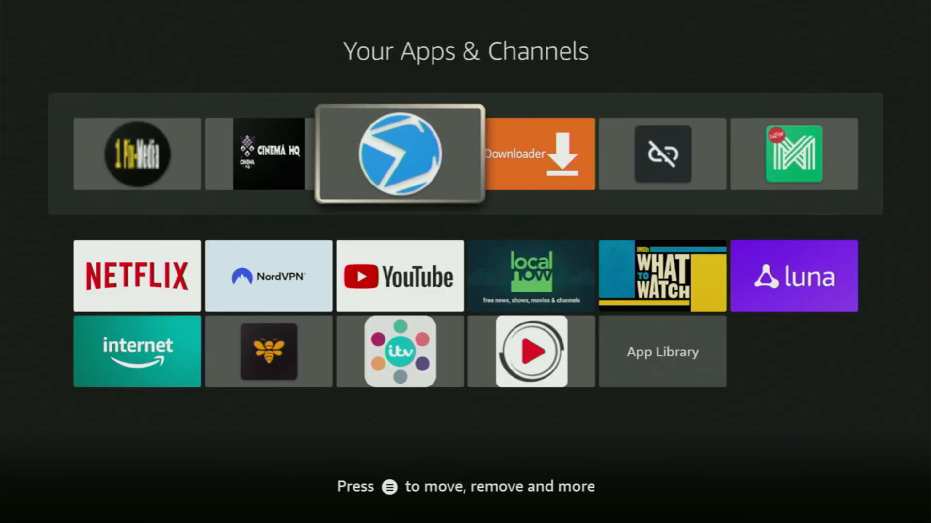
# Highlight the NordVPN tile in Your Apps & Channels and launch it
pyautogui.press('right')
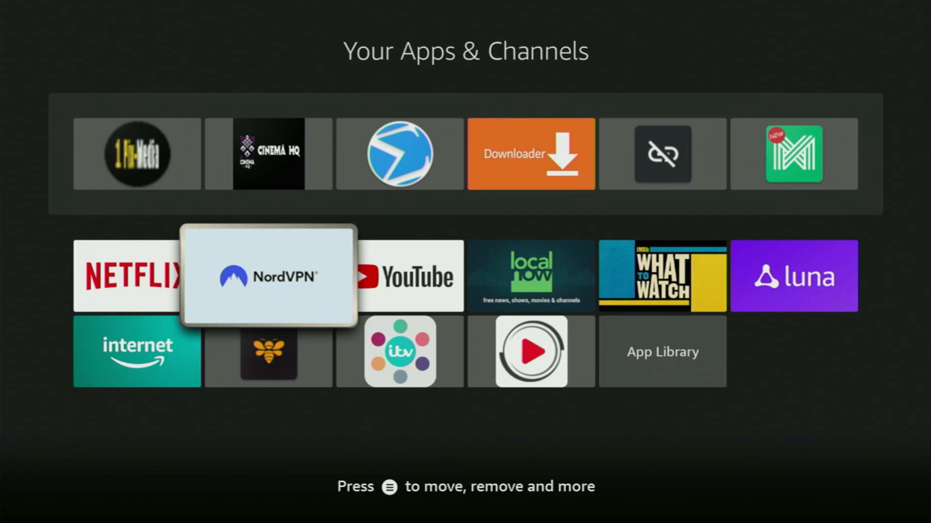
pyautogui.click(267, 275)
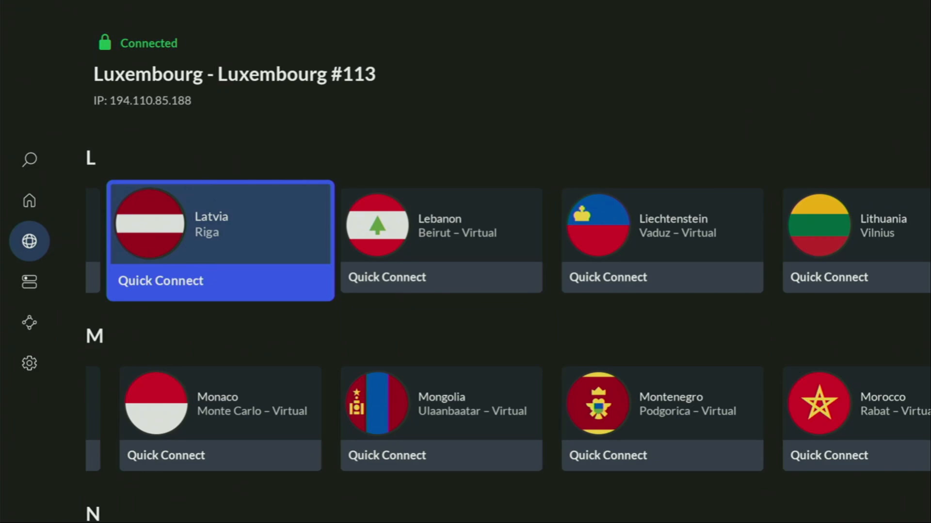
# Quick Connect NordVPN to Italy, replacing the Luxembourg connection
pyautogui.hscroll(3)
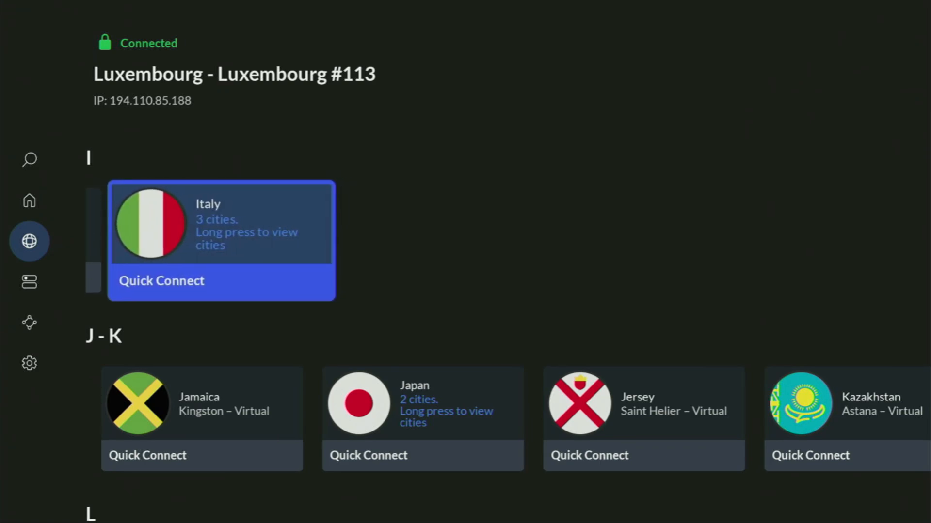
pyautogui.click(161, 281)
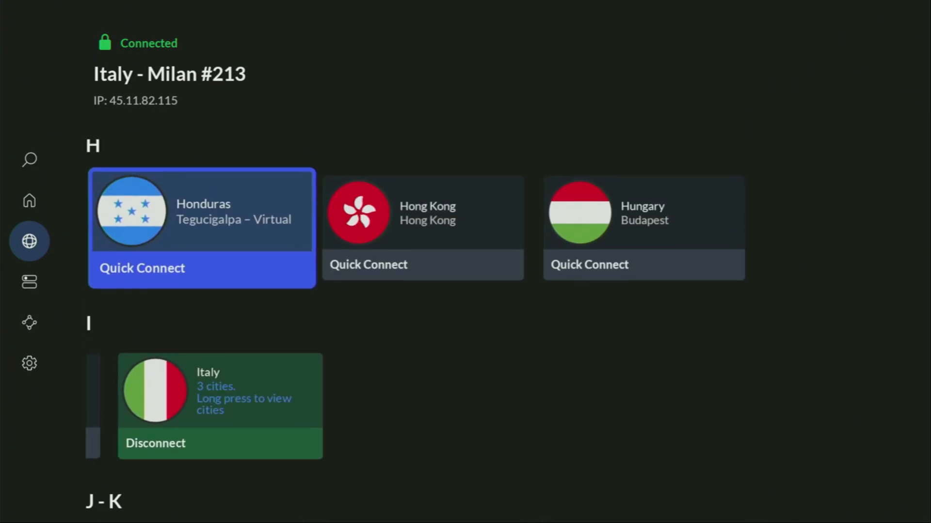
pyautogui.click(29, 200)
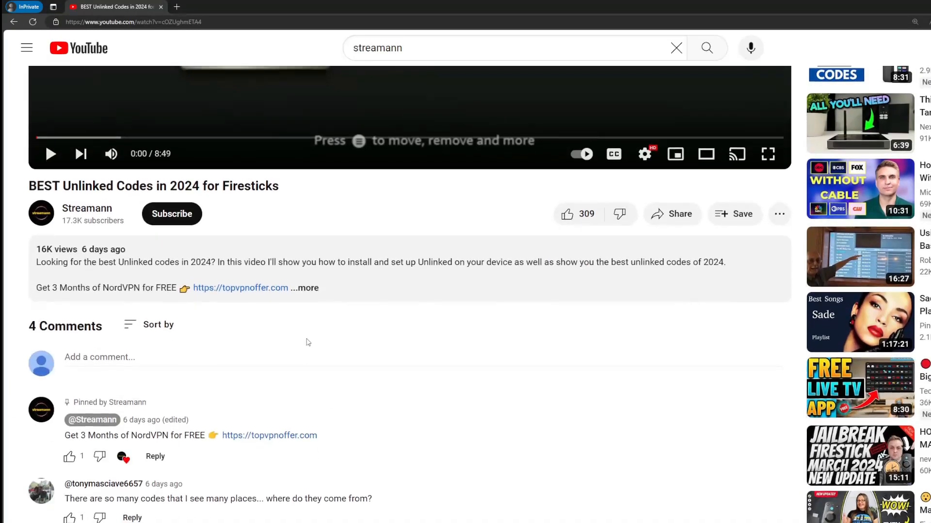
# Expand the video description and select the topvpnoffer.com link in the pinned comment
pyautogui.click(306, 287)
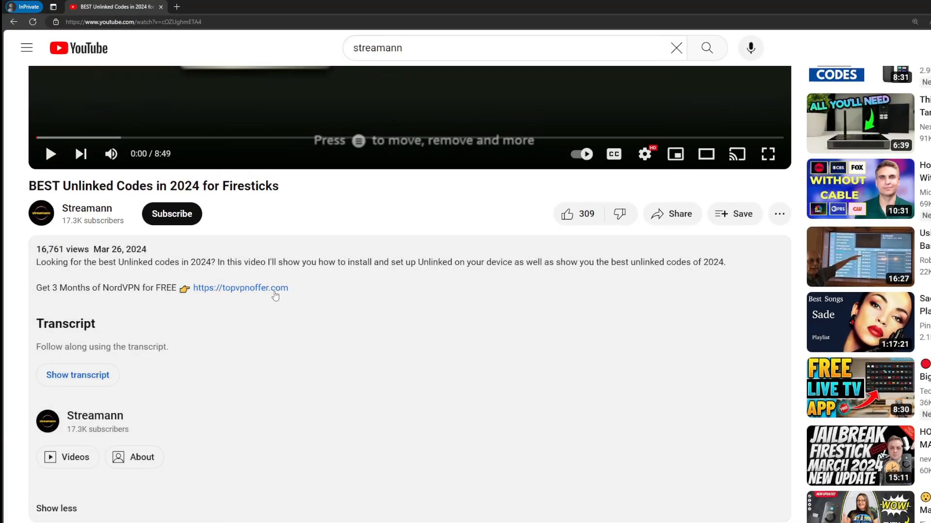
pyautogui.scroll(-3)
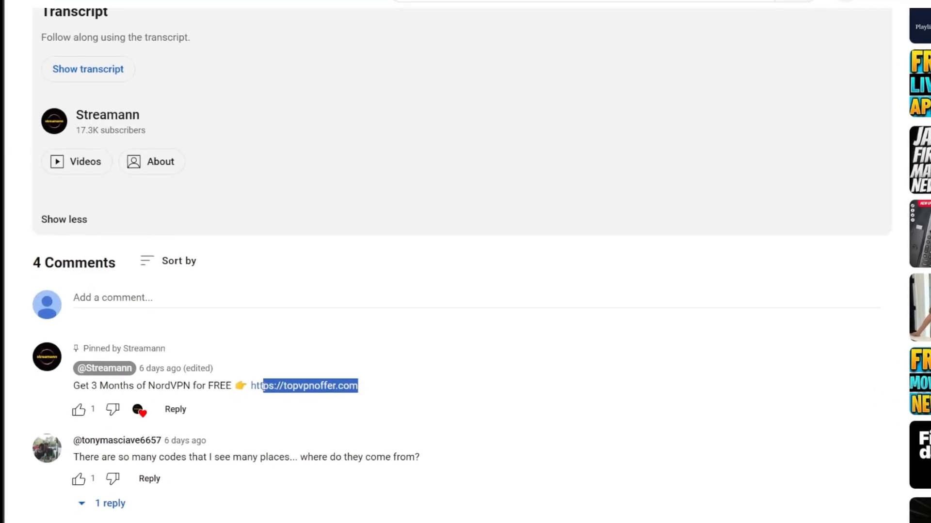
pyautogui.click(307, 385)
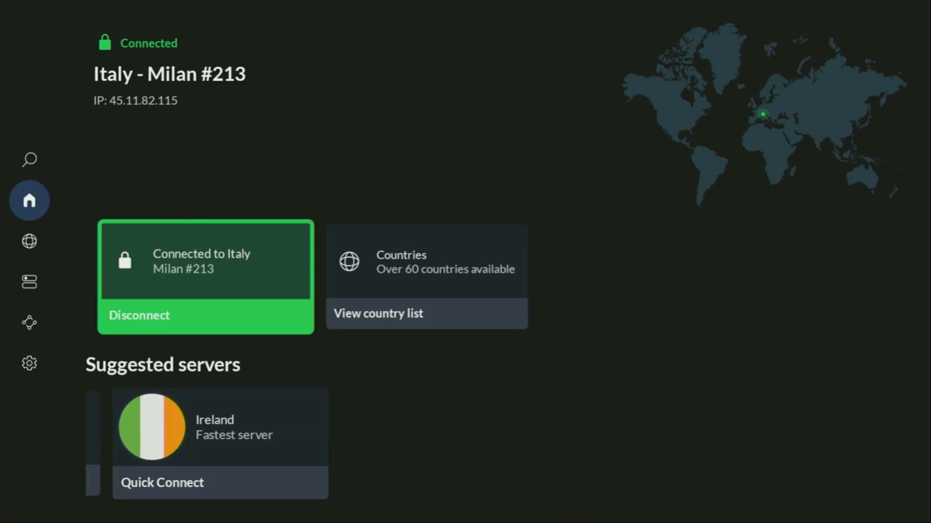
# Browse NordVPN's full country list while connected to Italy – Milan #213
pyautogui.click(29, 241)
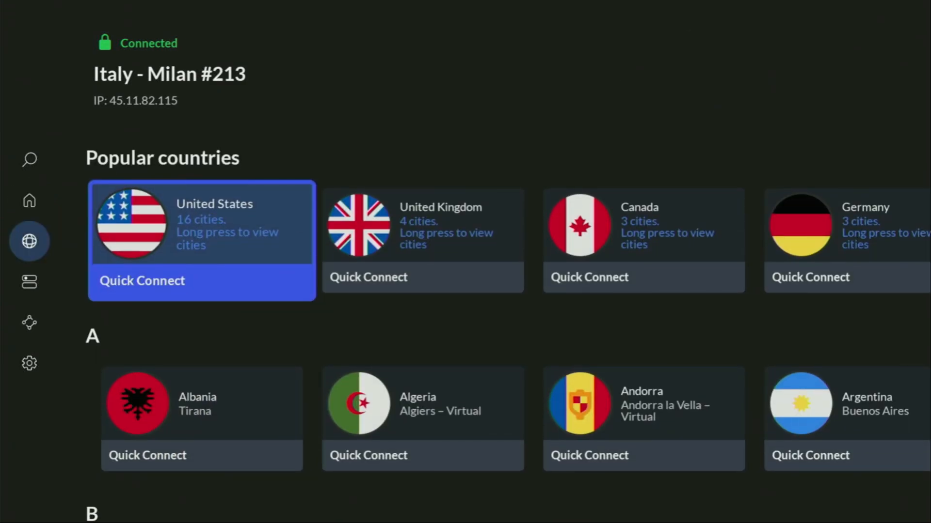
pyautogui.scroll(-3)
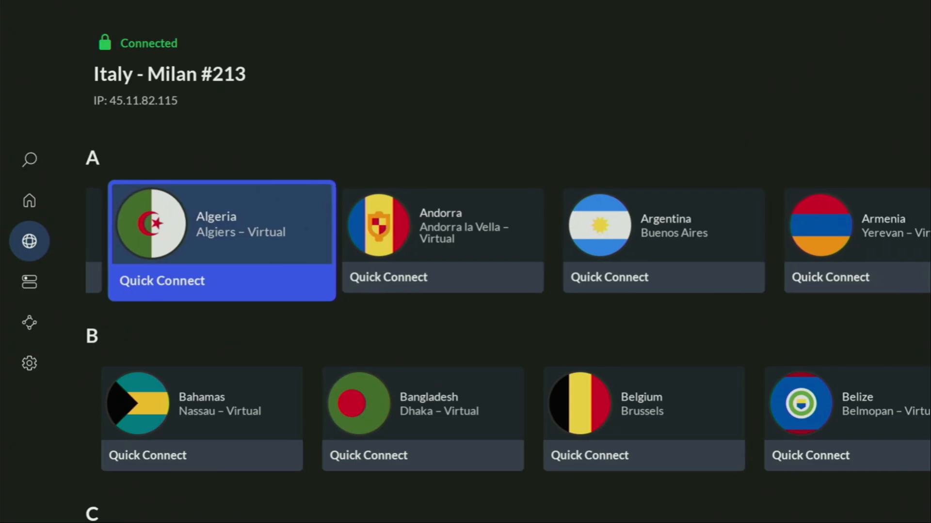
pyautogui.scroll(-3)
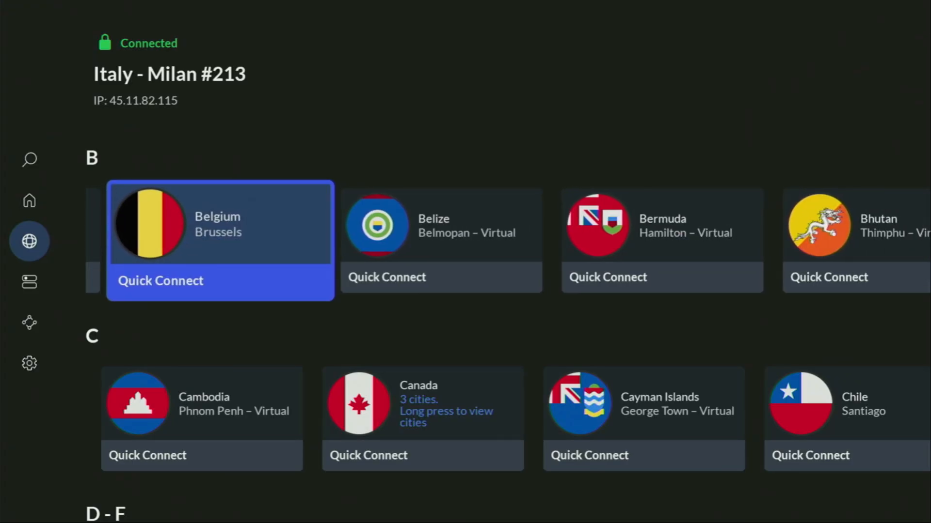
pyautogui.scroll(-3)
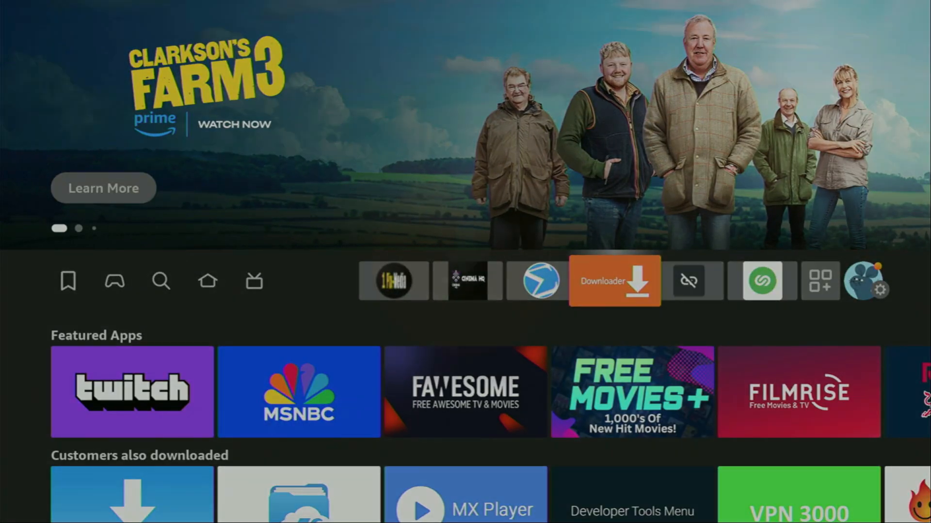
# Launch Downloader and select the empty URL entry box on Home
pyautogui.click(614, 280)
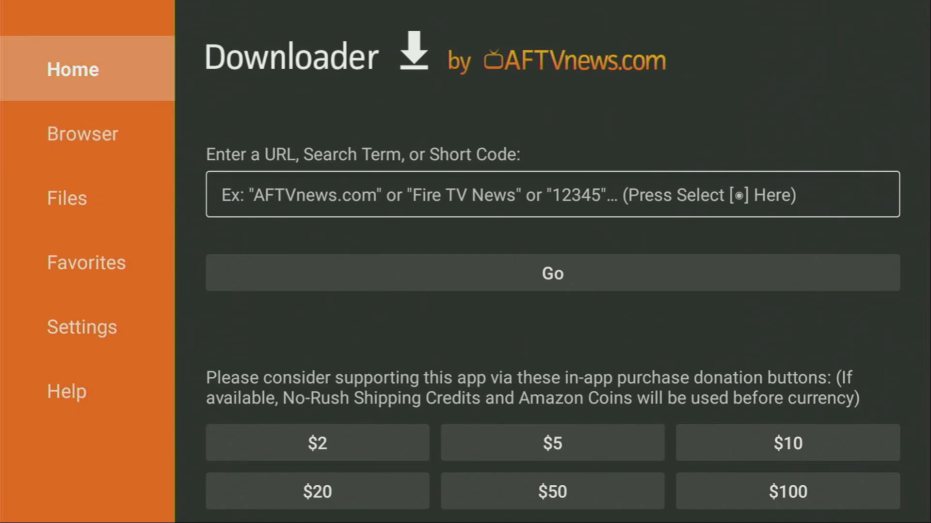
pyautogui.click(552, 194)
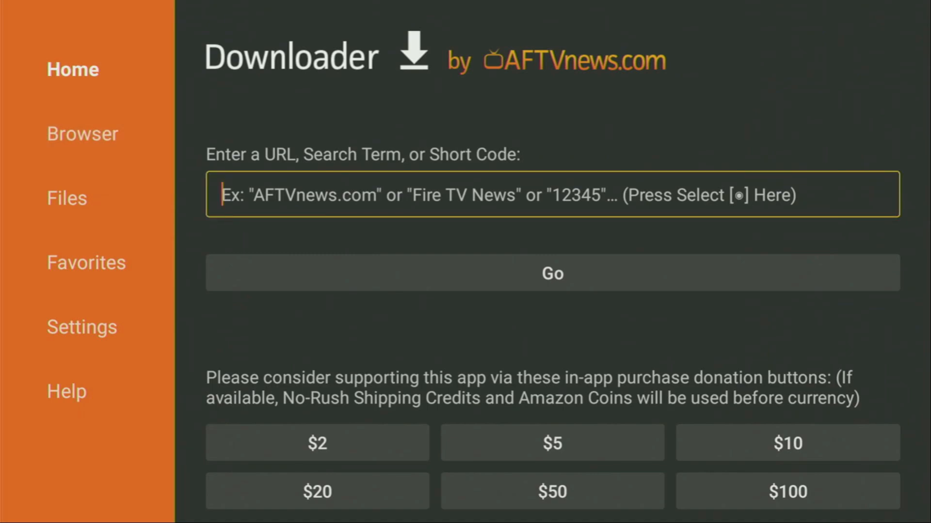
# Enter short code 28907 in Downloader and submit it
pyautogui.click(552, 195)
pyautogui.write('2890')
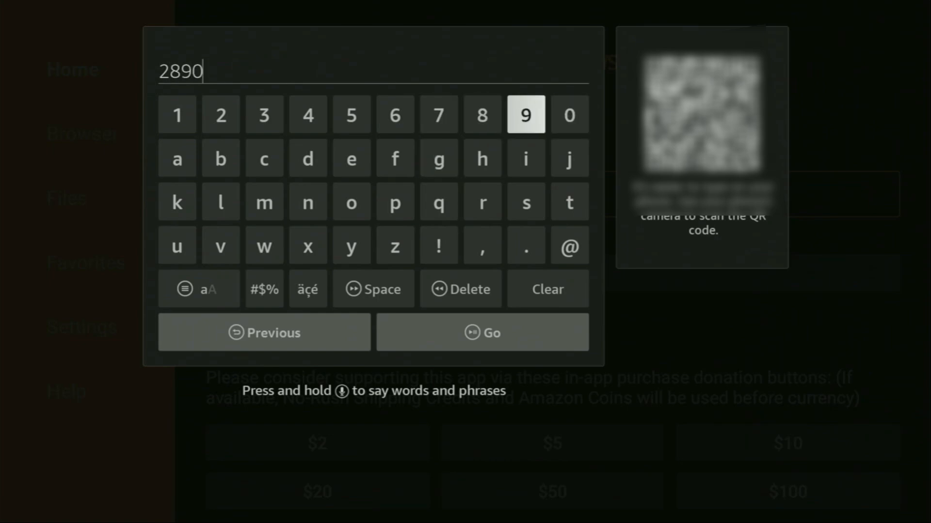
pyautogui.click(438, 114)
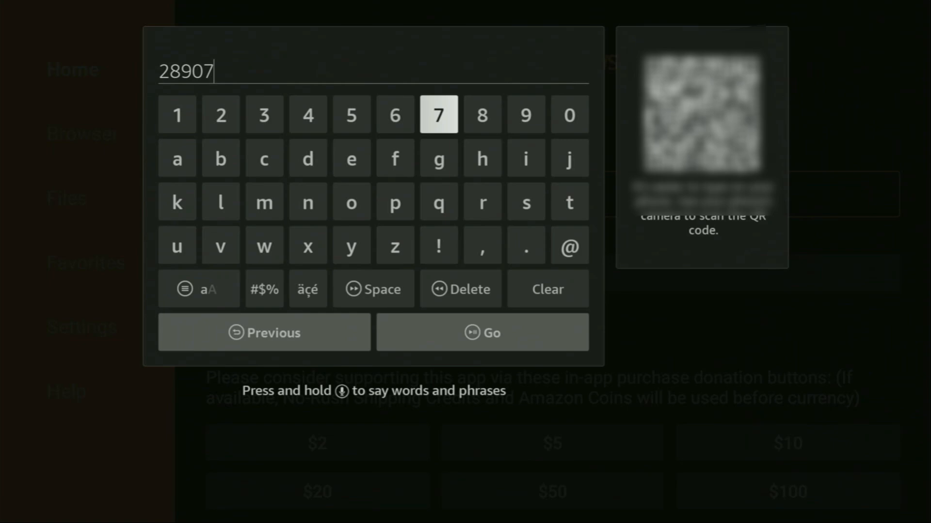
pyautogui.moveTo(438, 246)
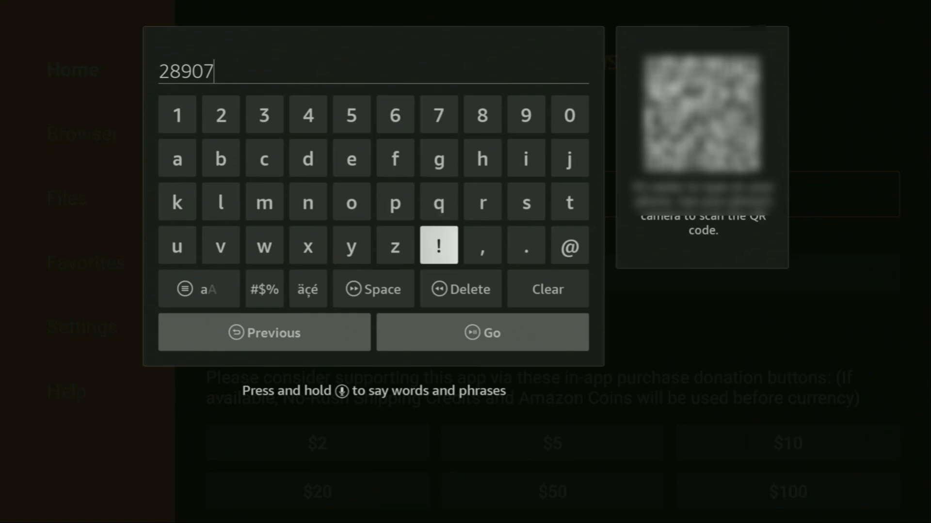
pyautogui.moveTo(481, 332)
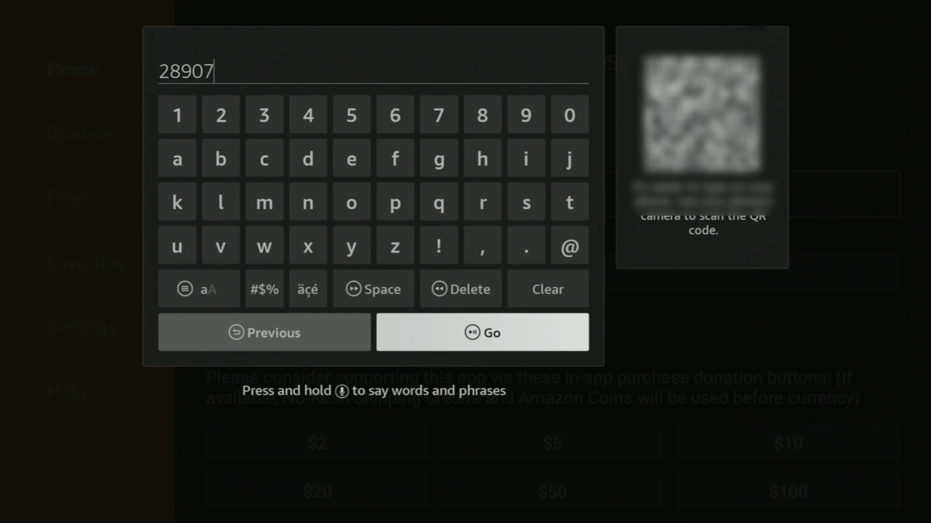
pyautogui.click(482, 332)
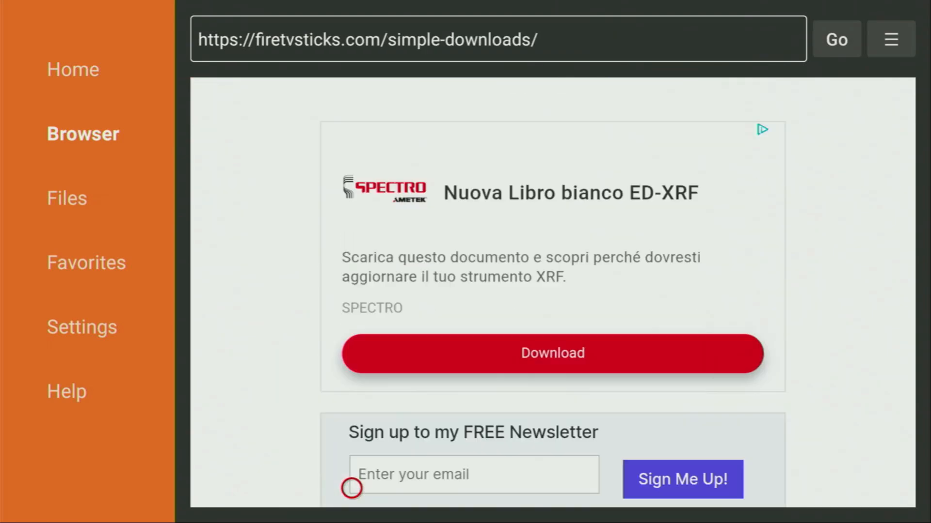
# Scroll to Choose a Category and open Media Players
pyautogui.scroll(-3)
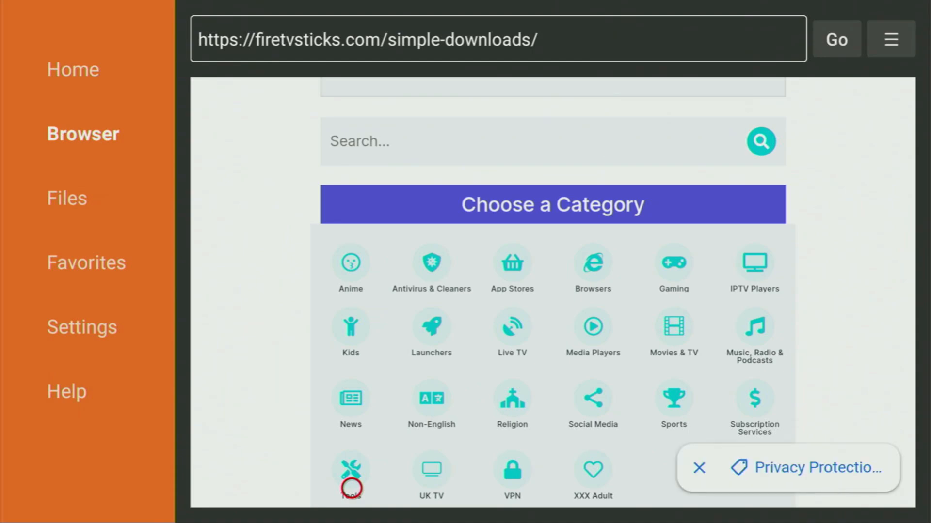
pyautogui.moveTo(610, 319)
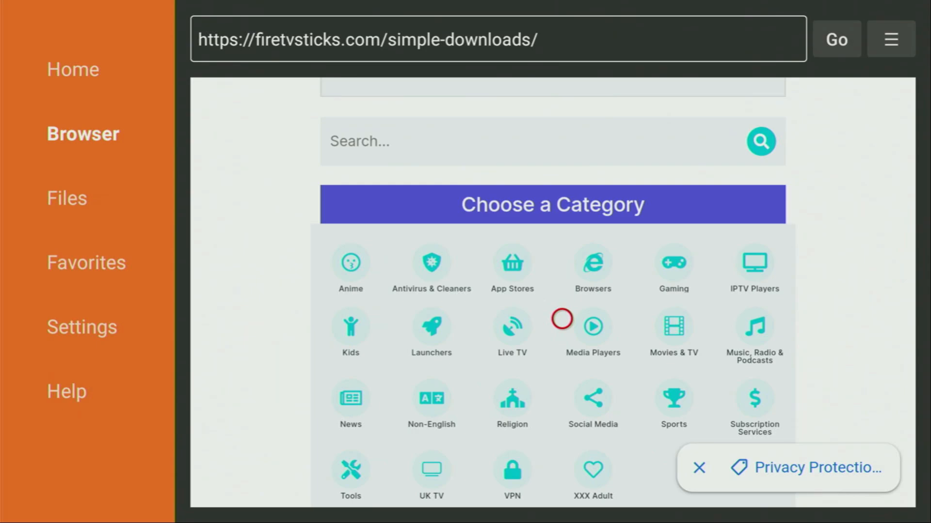
pyautogui.moveTo(577, 318)
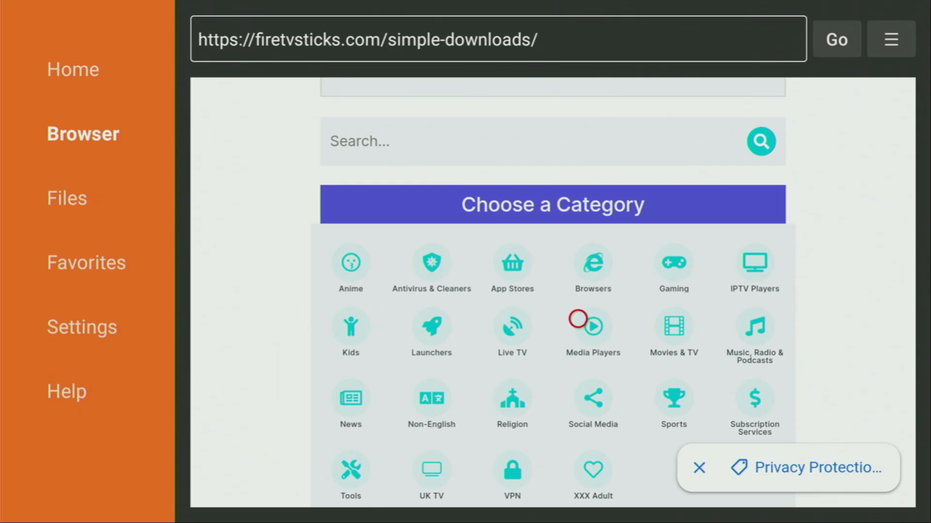
pyautogui.click(592, 325)
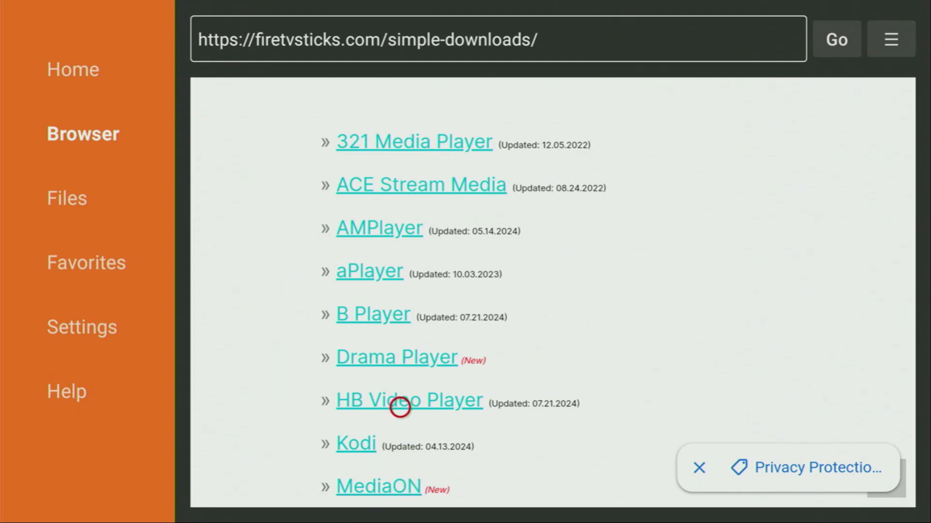
pyautogui.moveTo(399, 214)
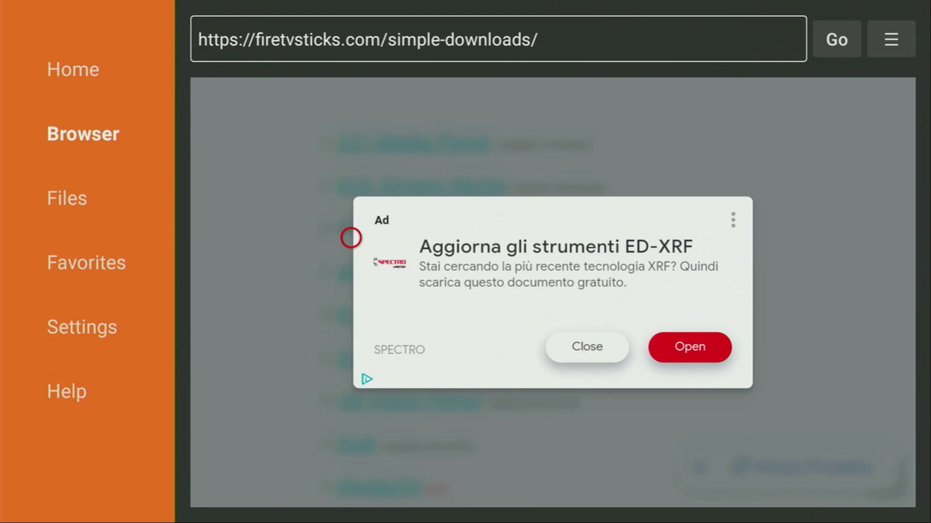
pyautogui.moveTo(568, 319)
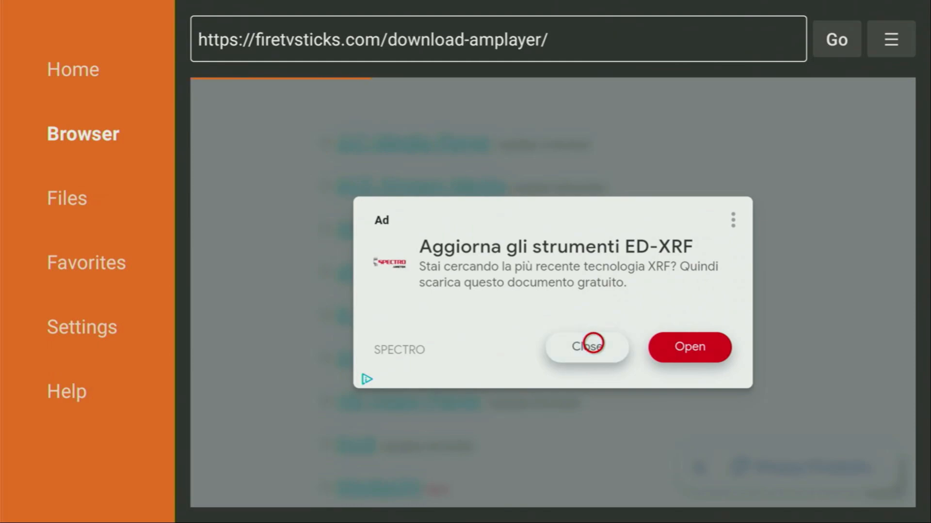
# Dismiss the ad and download the AMPlayer v2.6.5 Fire TV/Mobile APK
pyautogui.click(586, 347)
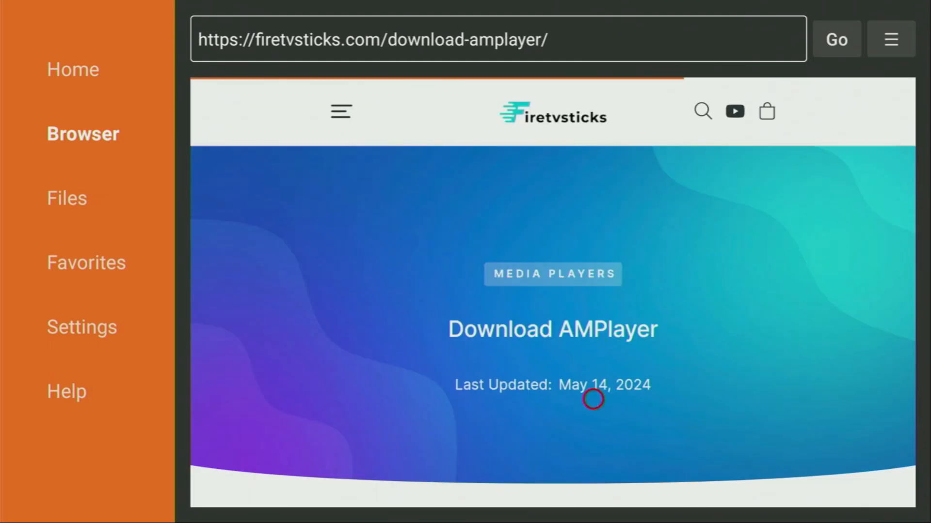
pyautogui.scroll(-3)
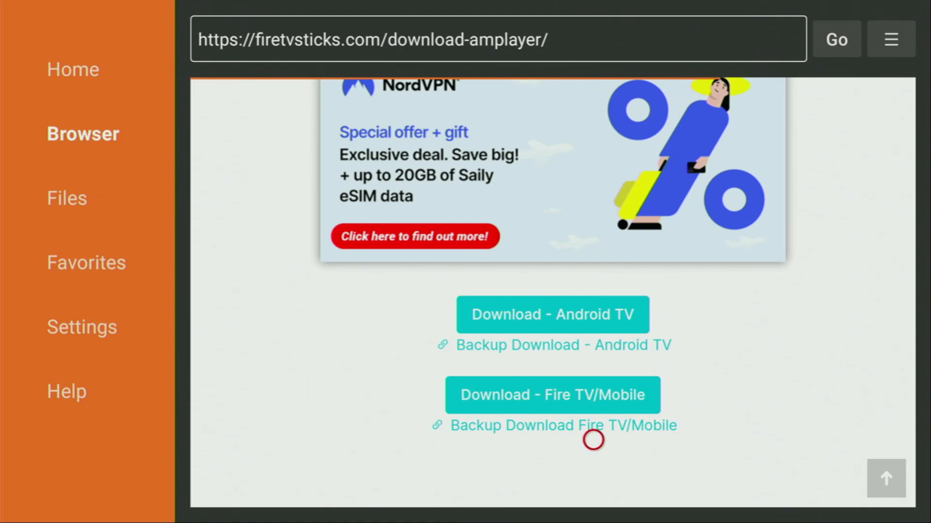
pyautogui.moveTo(648, 360)
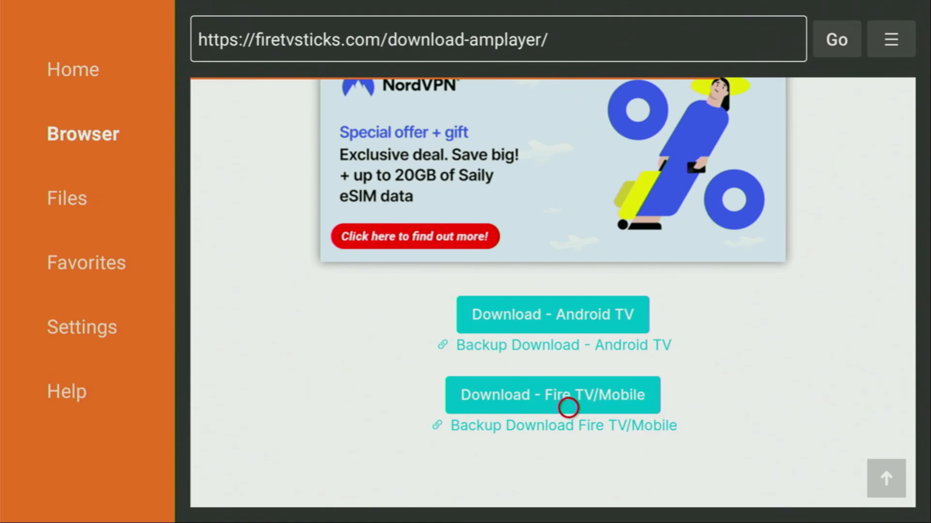
pyautogui.click(553, 396)
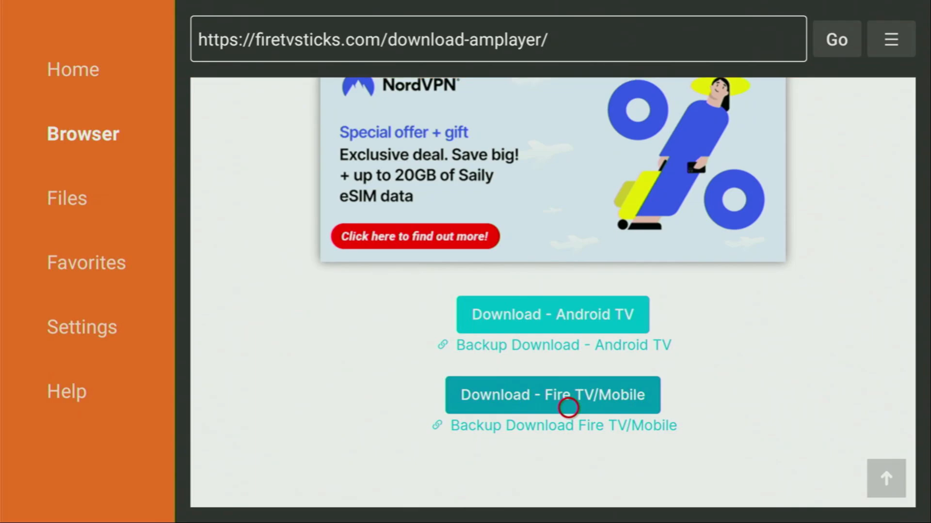
pyautogui.click(552, 395)
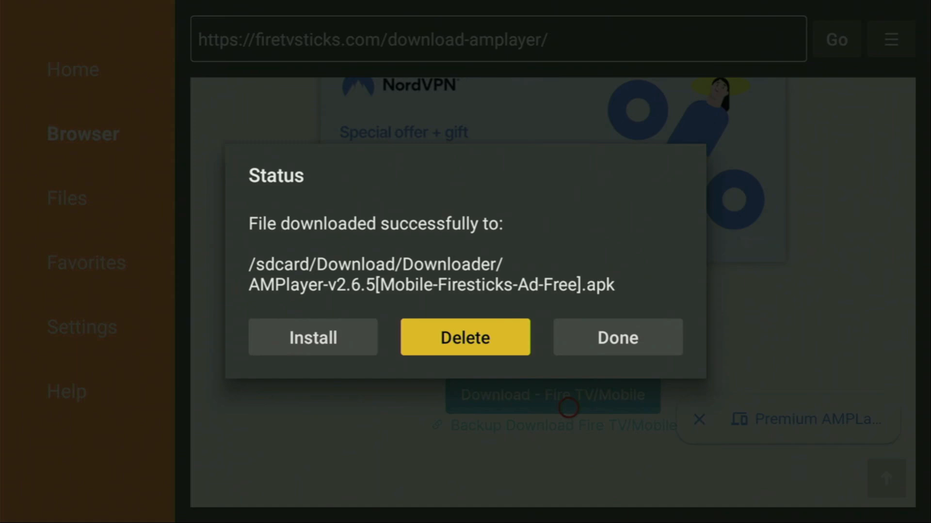
# Delete the downloaded AMPlayer APK from Downloader and confirm the deletion
pyautogui.click(465, 338)
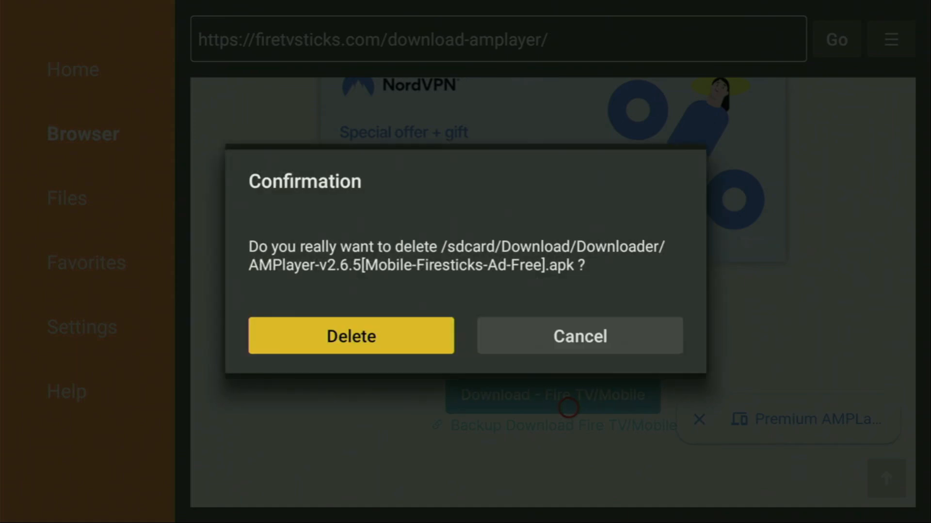
pyautogui.click(350, 335)
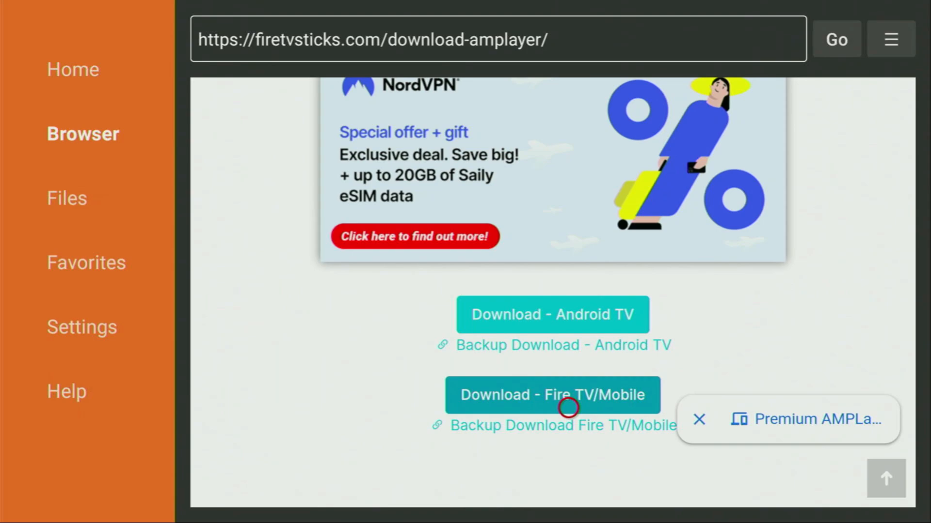
pyautogui.moveTo(444, 408)
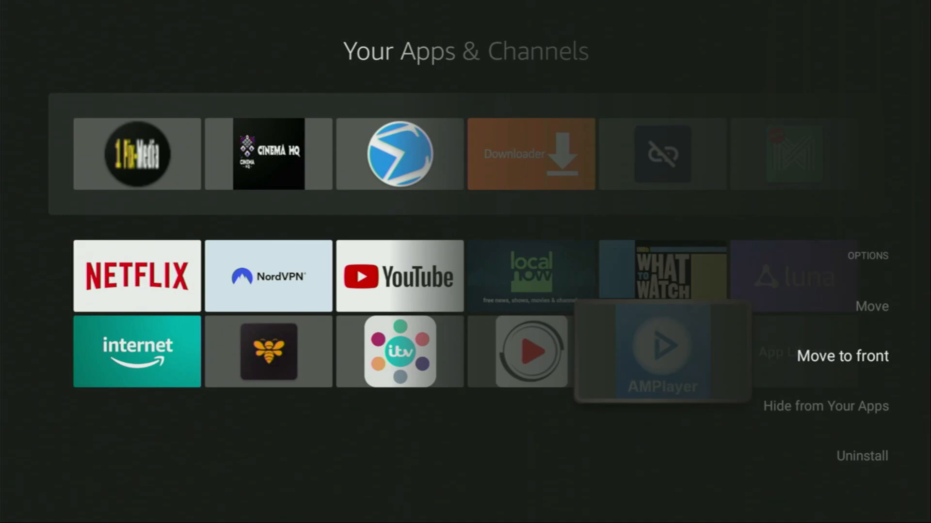
# Choose Move to front on AMPlayer so it leads the Your Apps & Channels row
pyautogui.click(842, 356)
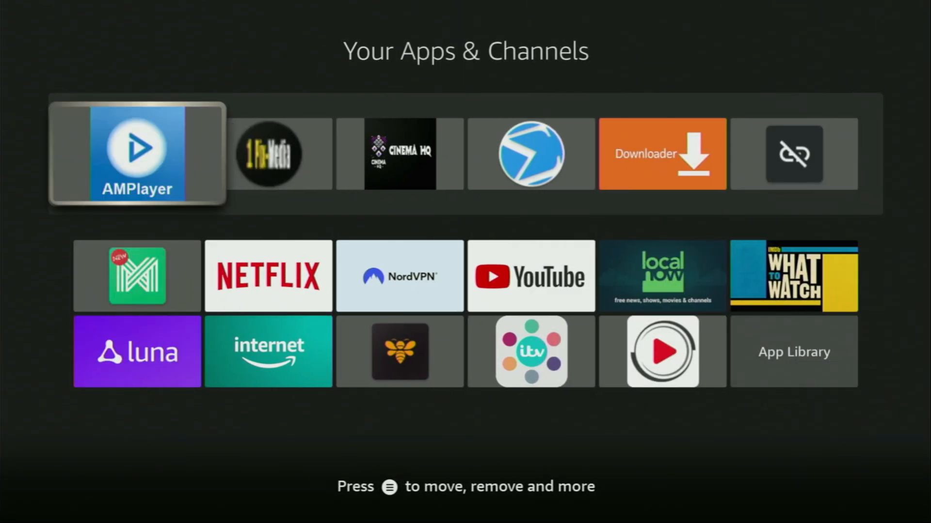